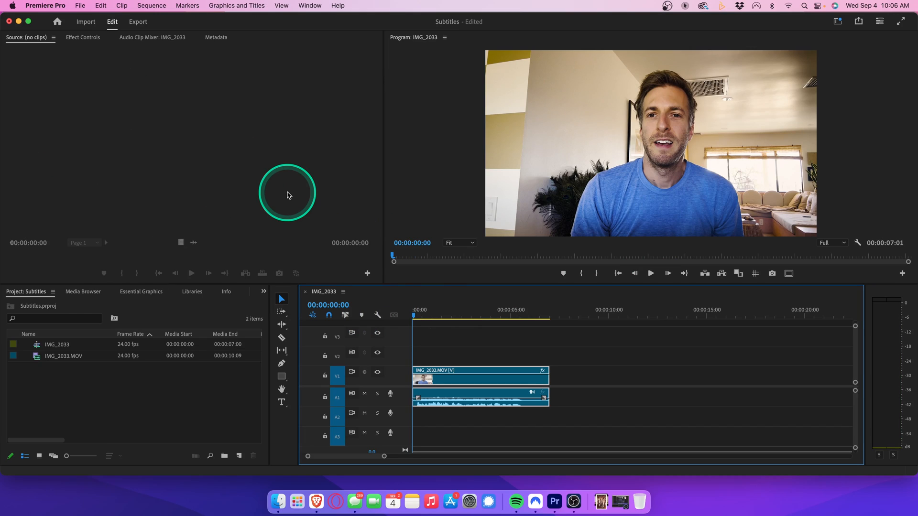
mouse_move(634, 271)
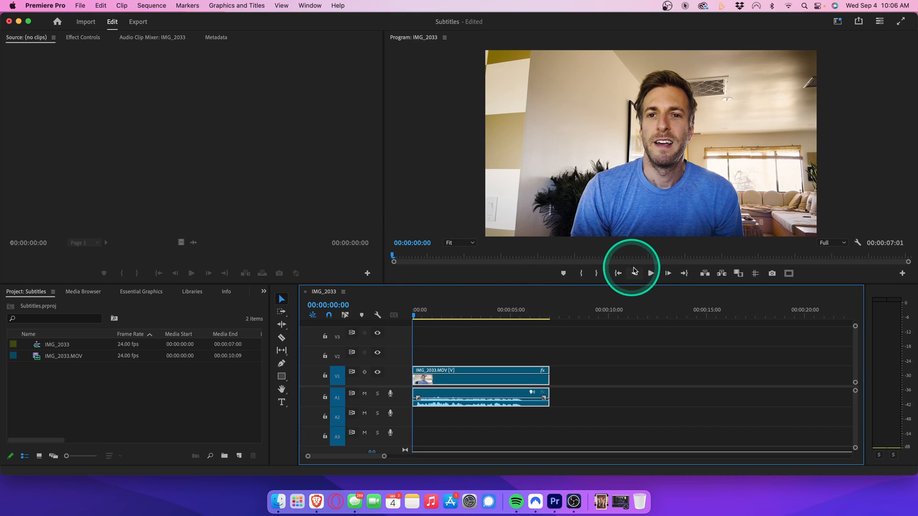
Play through the IMG_2033 talking-head clip in the Program Monitor.
left_click(650, 273)
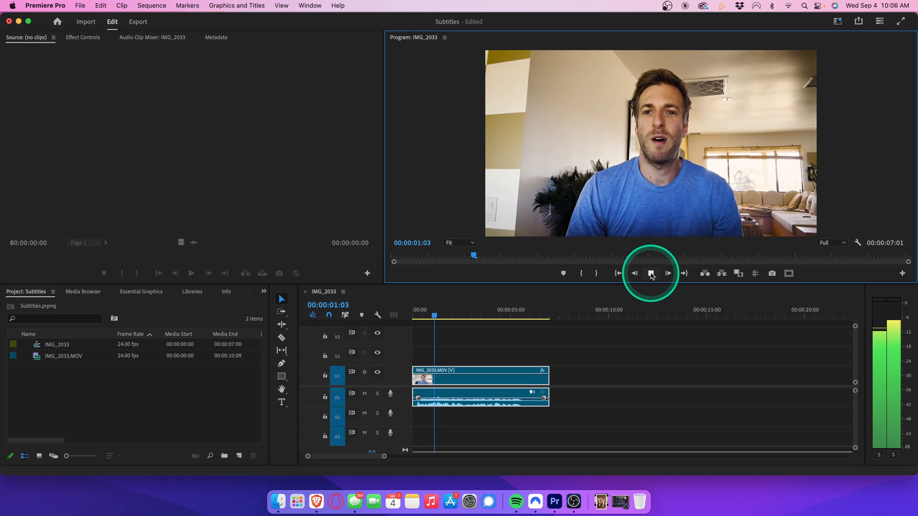
left_click(650, 272)
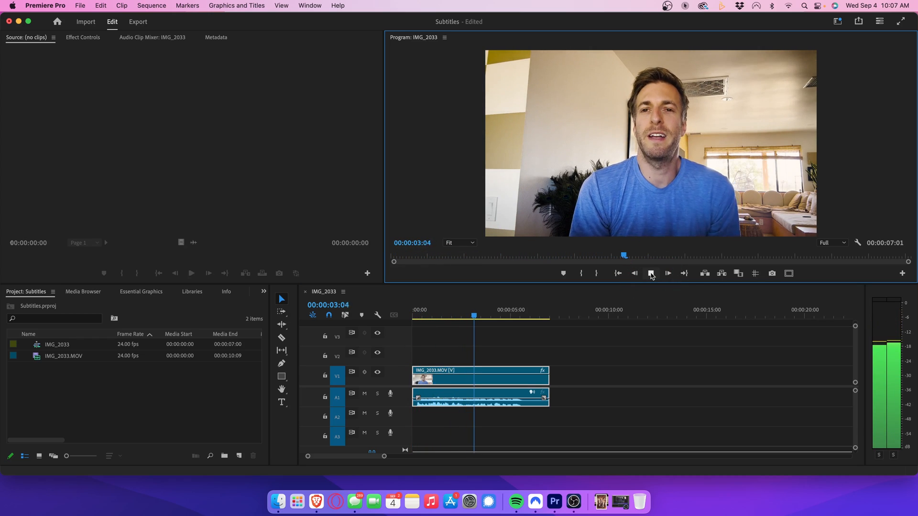
left_click(667, 274)
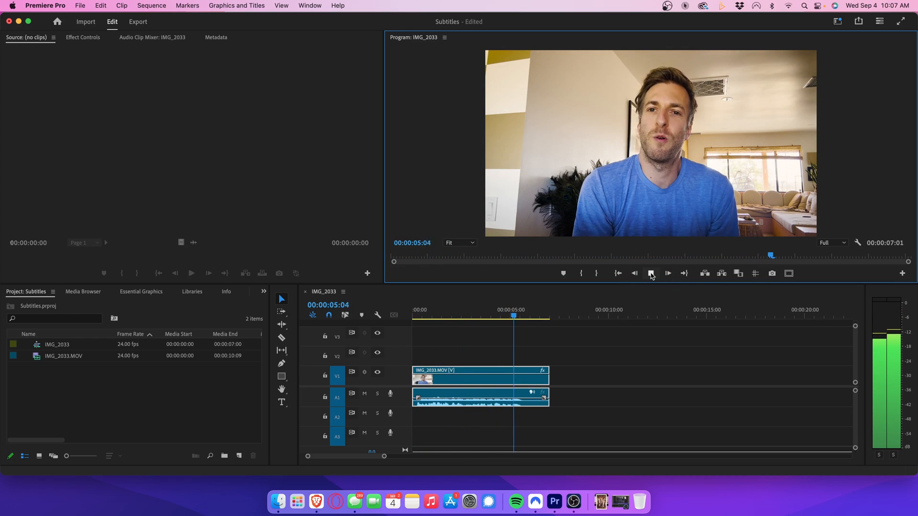
left_click(650, 273)
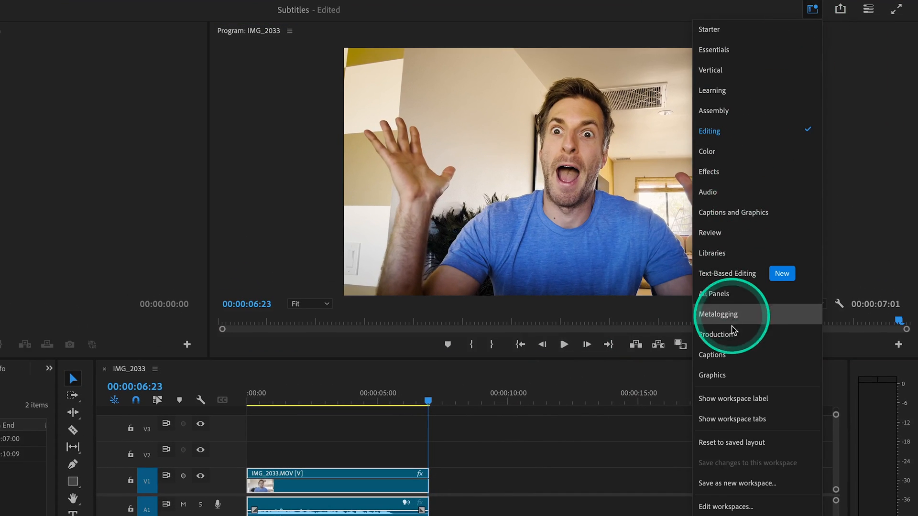
Switch to Captions and Graphics, dismiss the auto-transcription banner, and start captions from transcript.
left_click(712, 376)
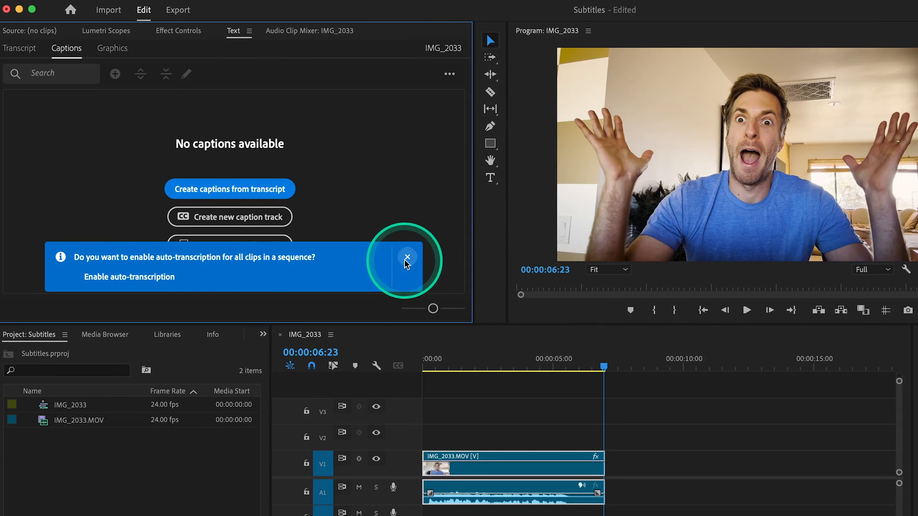
left_click(407, 258)
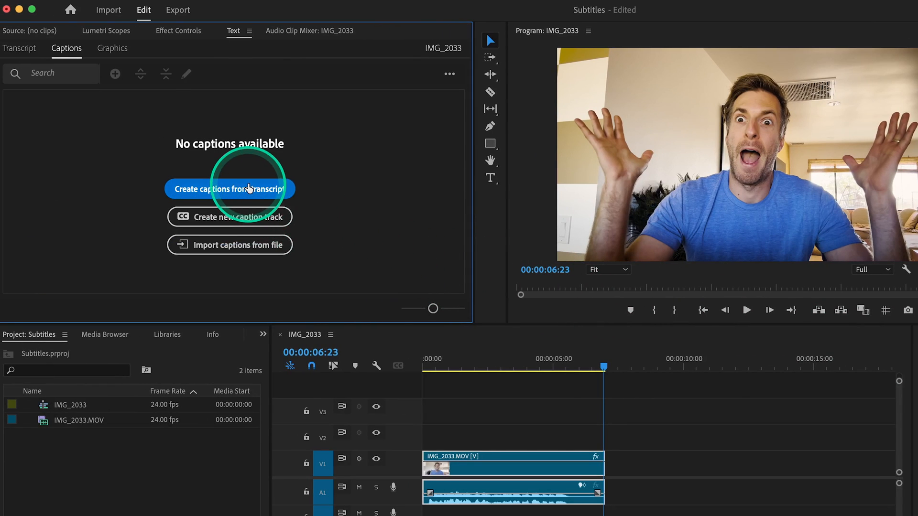
left_click(229, 188)
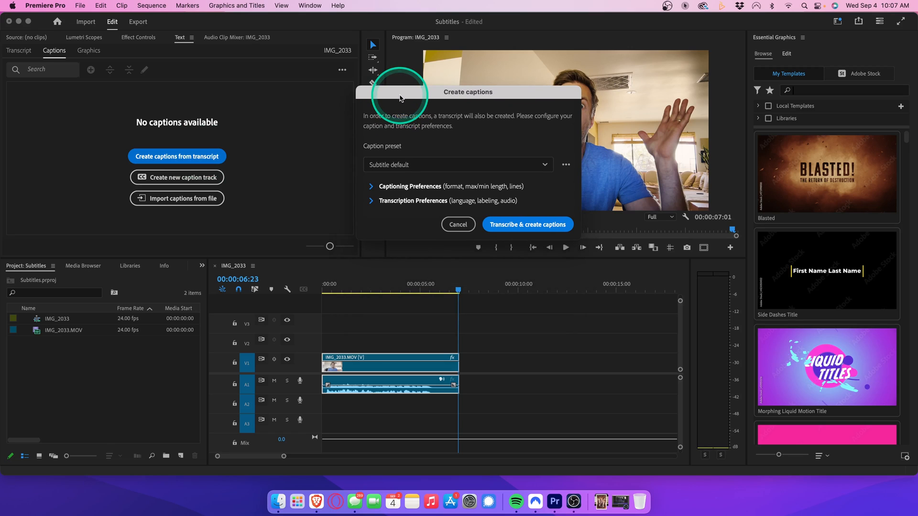
Keep the Subtitle preset with 11-character max, 1.5-second minimum, single-line captions.
left_click(543, 164)
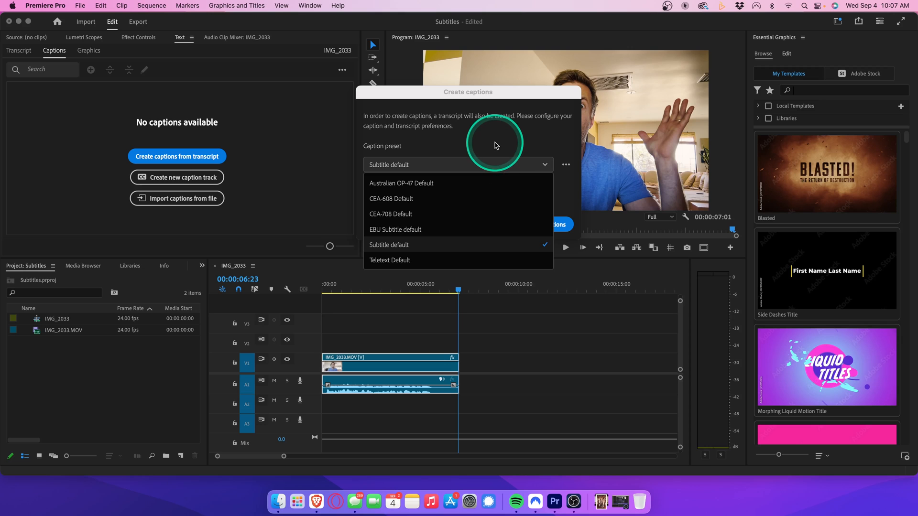
left_click(388, 245)
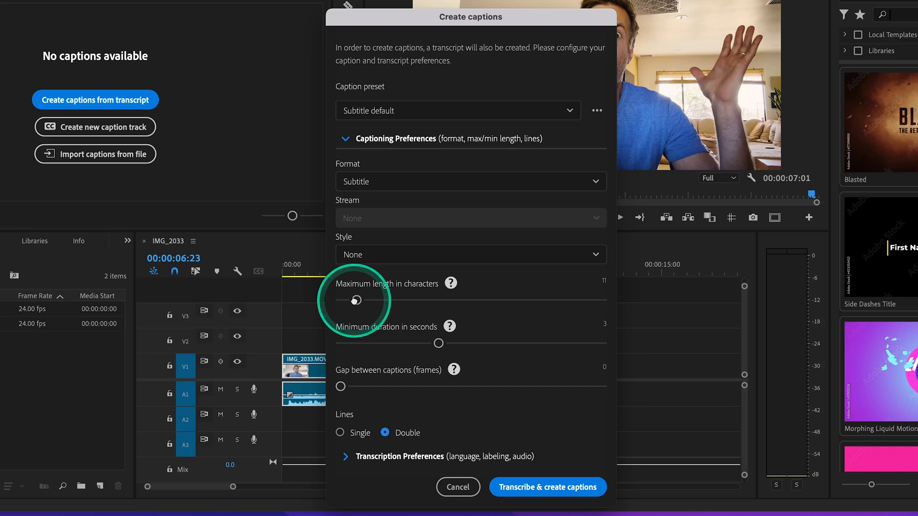
mouse_move(408, 336)
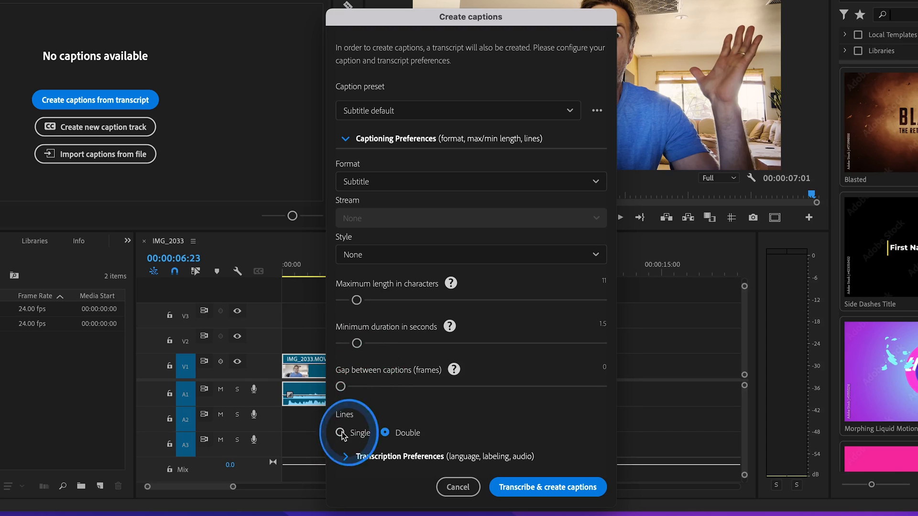
left_click(341, 433)
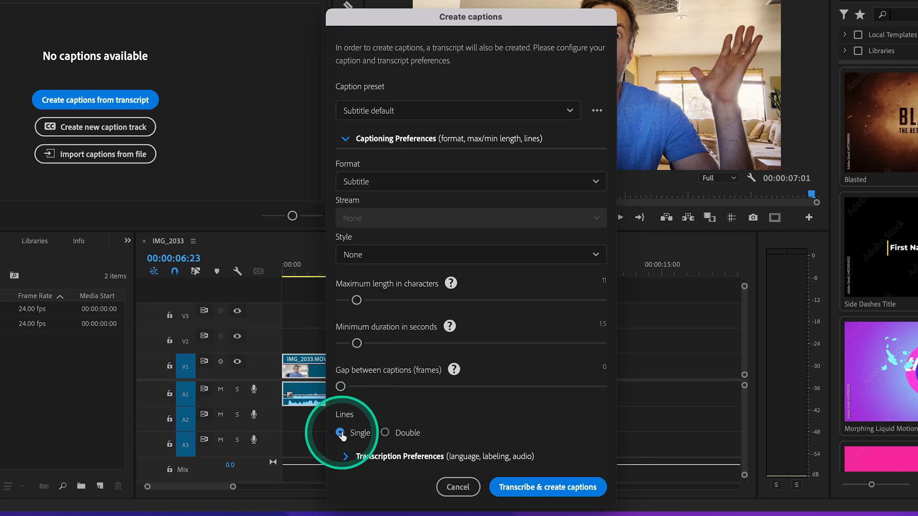
left_click(345, 138)
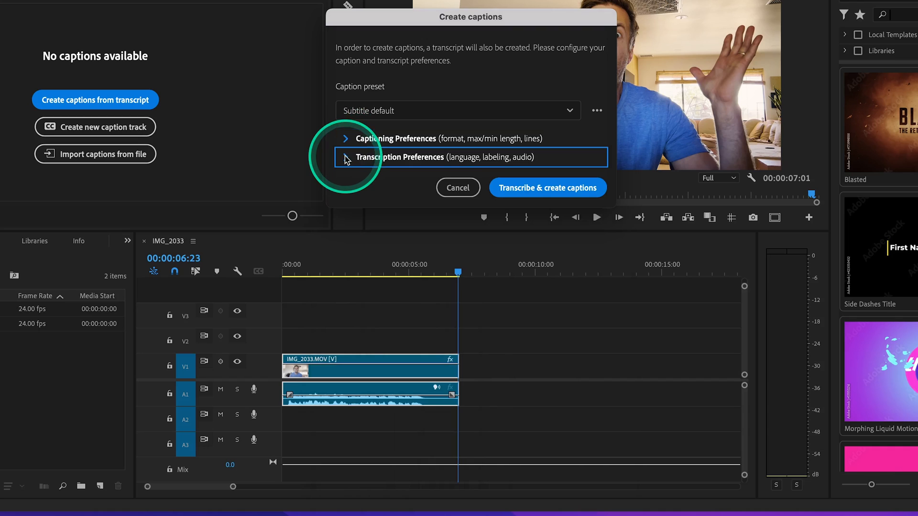
Transcribe in English with no speaker separation and create captions.
left_click(346, 157)
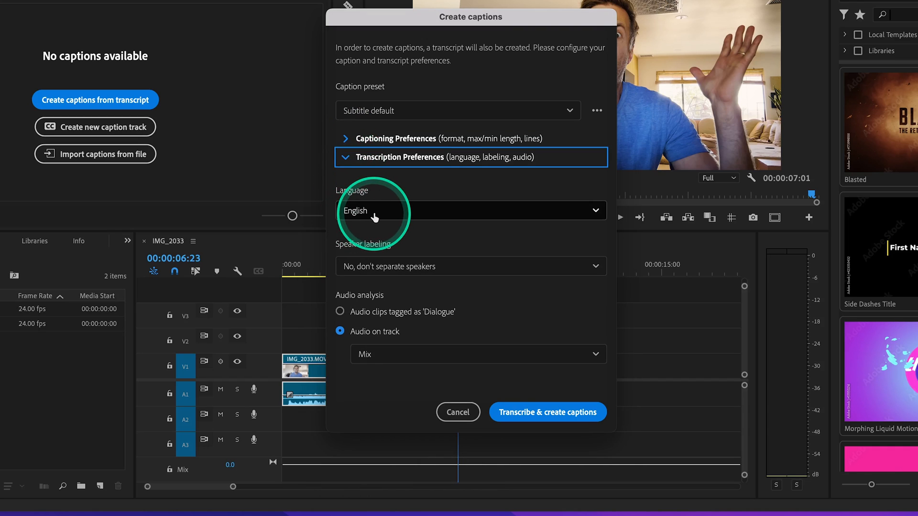
left_click(470, 266)
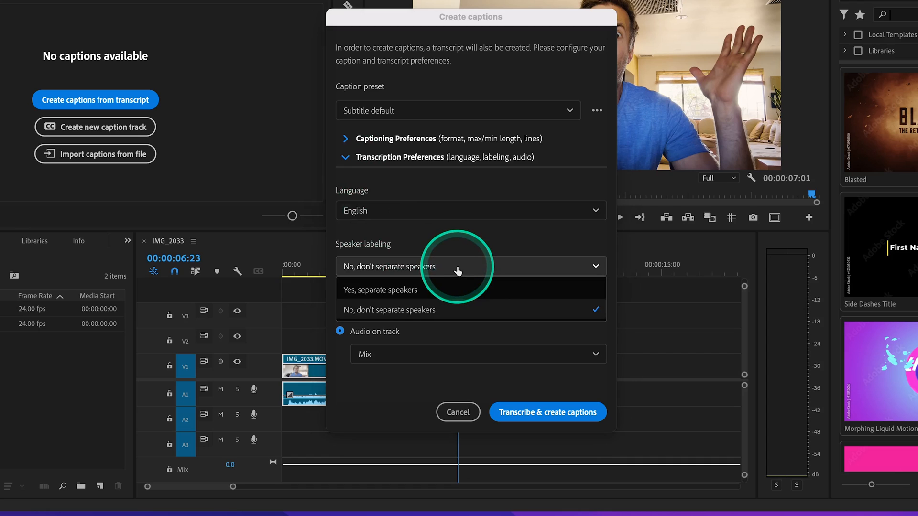
mouse_move(403, 315)
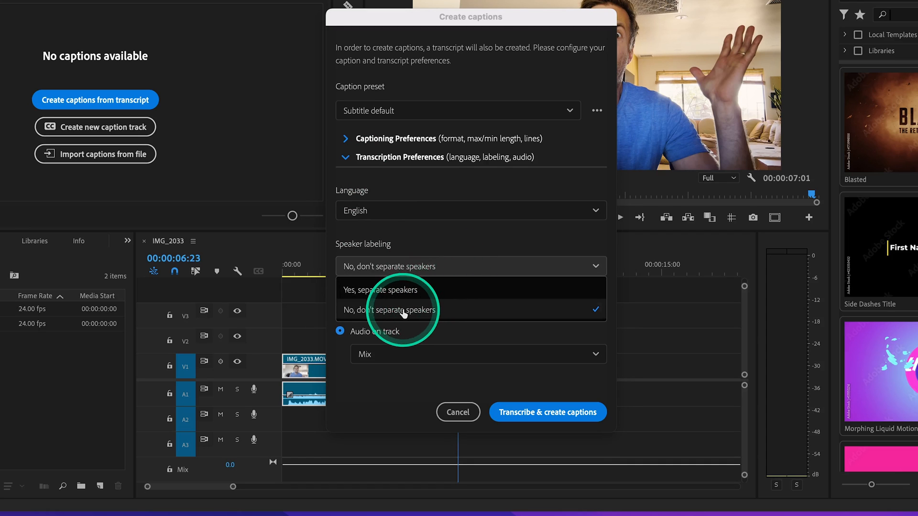
left_click(399, 309)
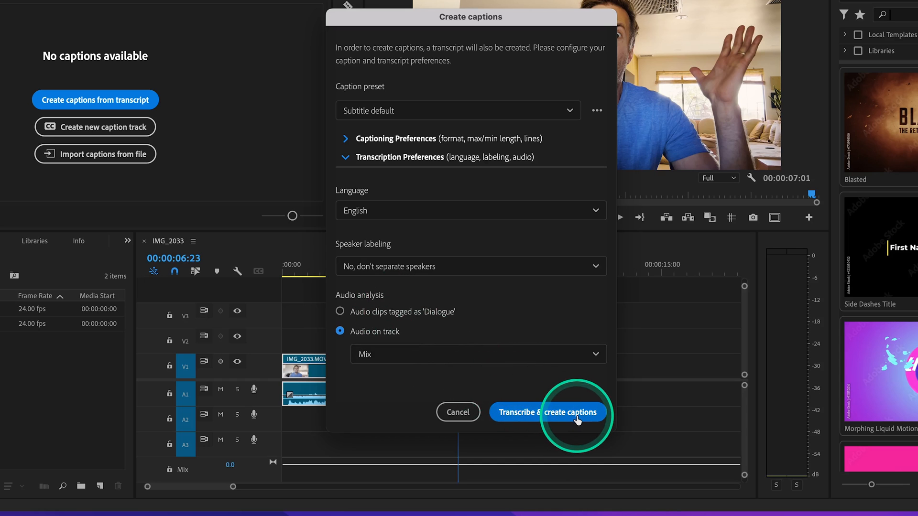
left_click(548, 412)
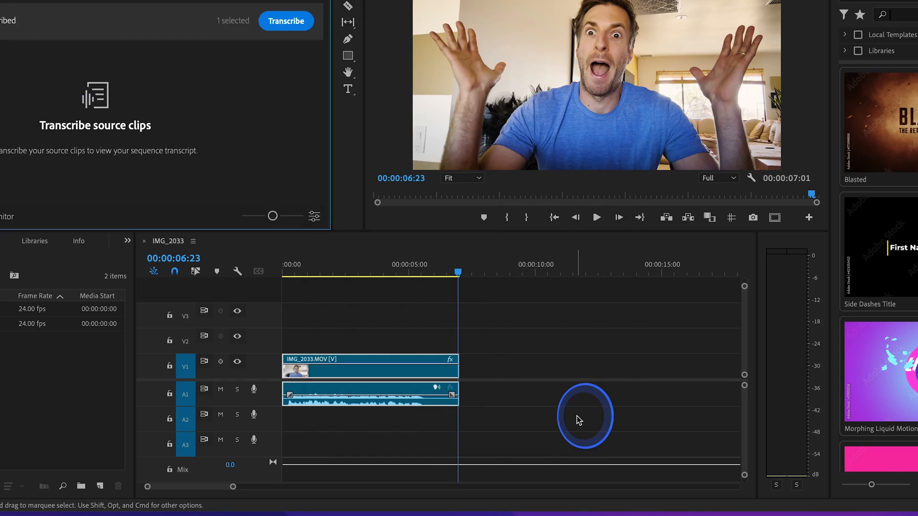
Review the new C1 Subtitle track and return the playhead to the start.
left_click(286, 21)
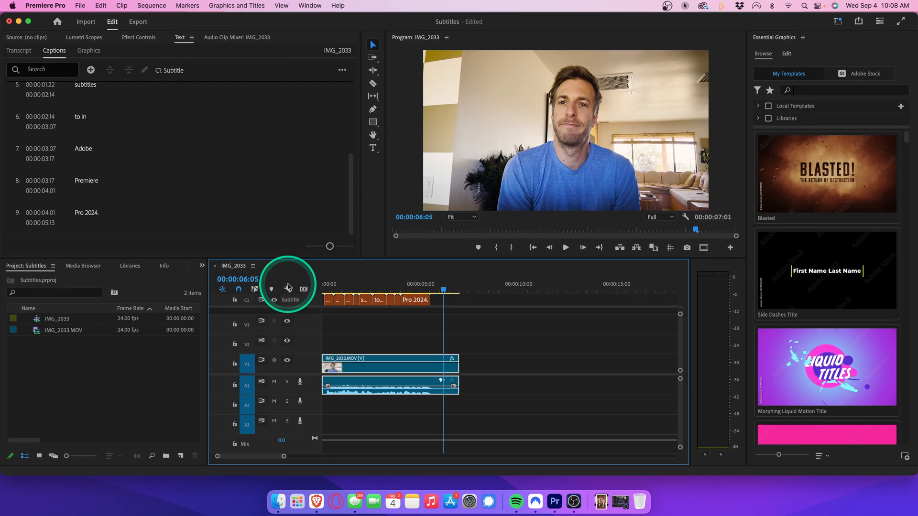
left_click(327, 287)
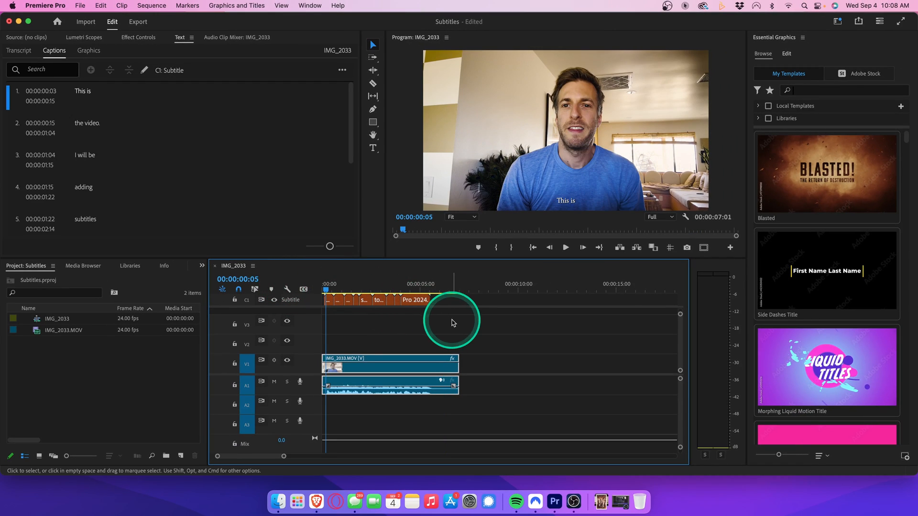
Restyle all captions to Impact size 183, placed upper-left and left-aligned.
left_click(328, 300)
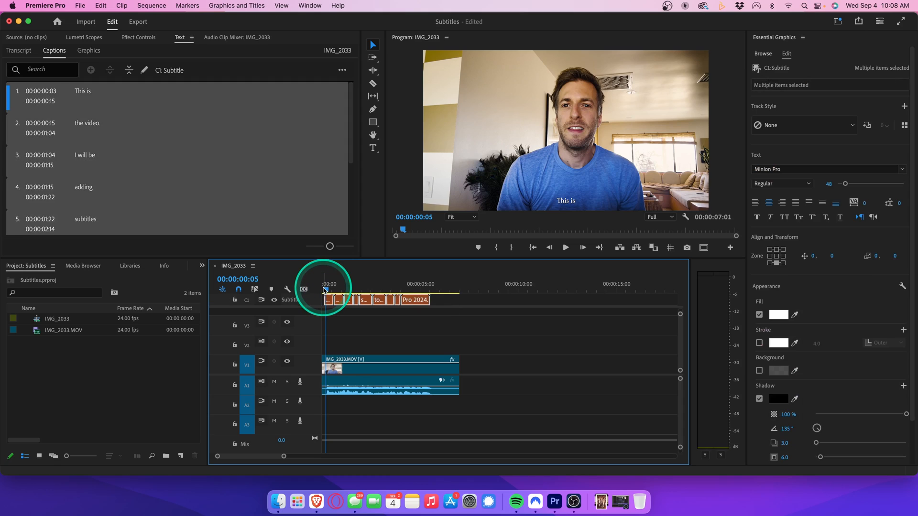
mouse_move(325, 289)
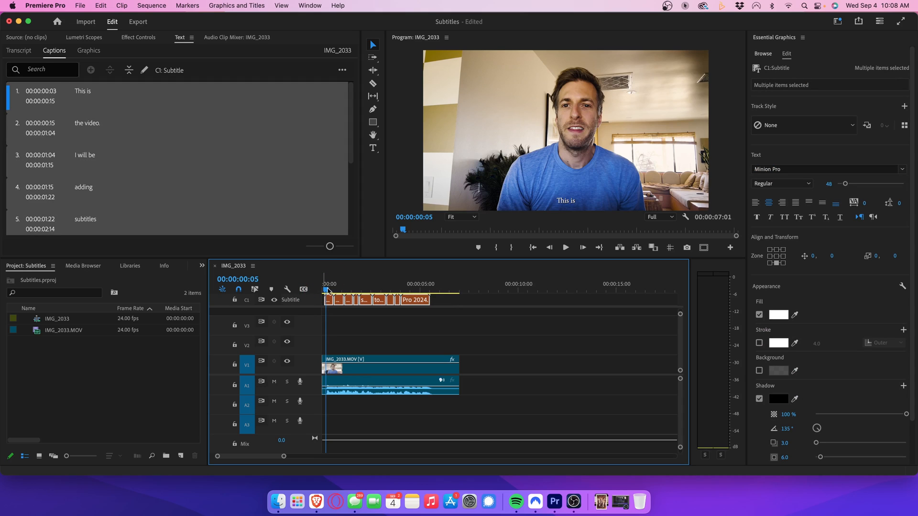
left_click(818, 169)
type("Impact")
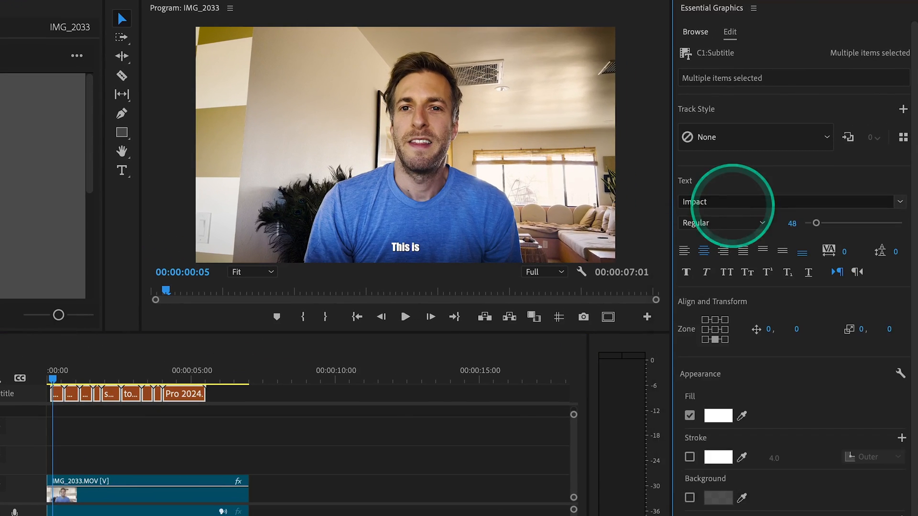
mouse_move(728, 202)
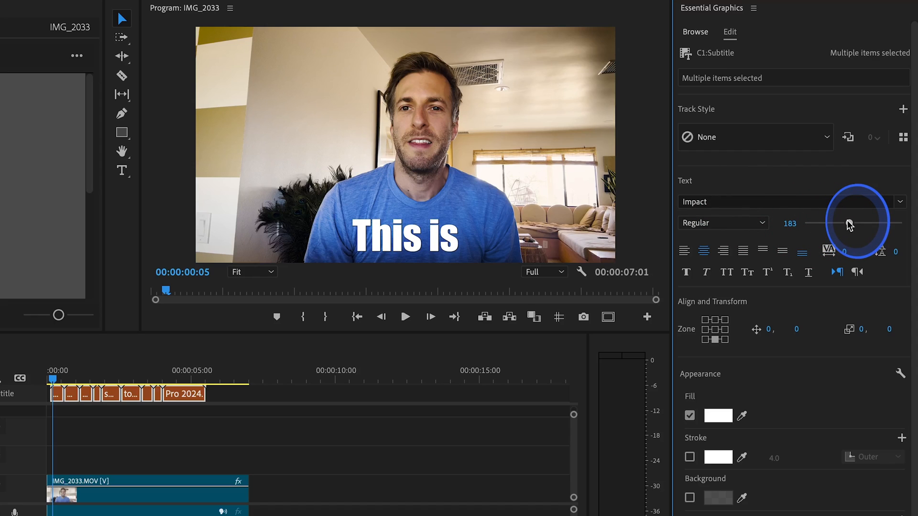
mouse_move(721, 323)
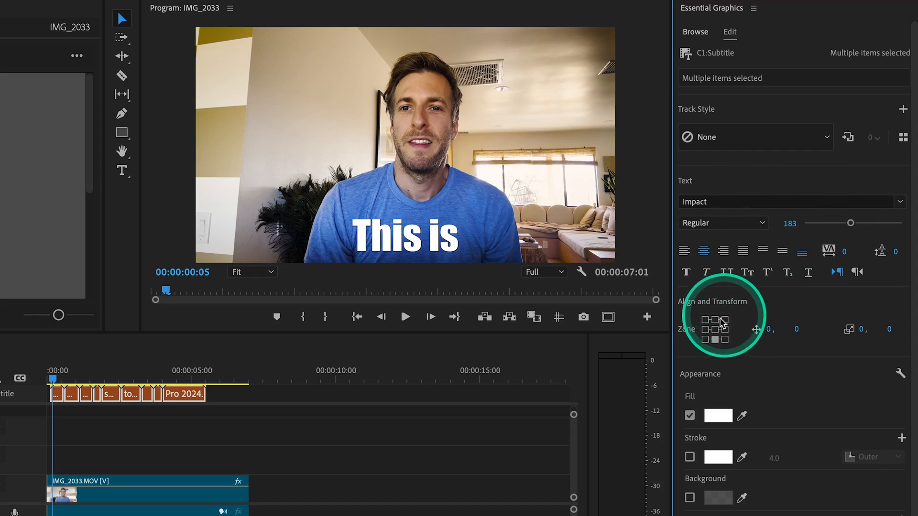
mouse_move(718, 329)
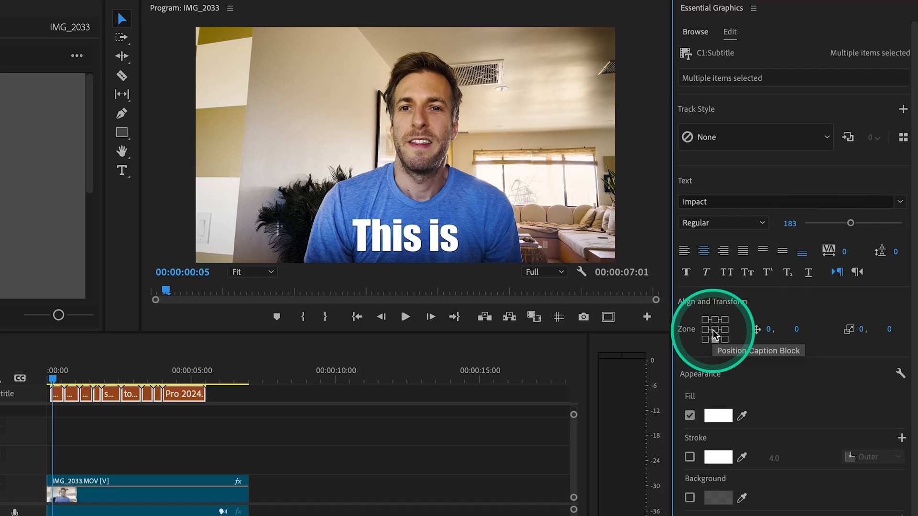
left_click(723, 320)
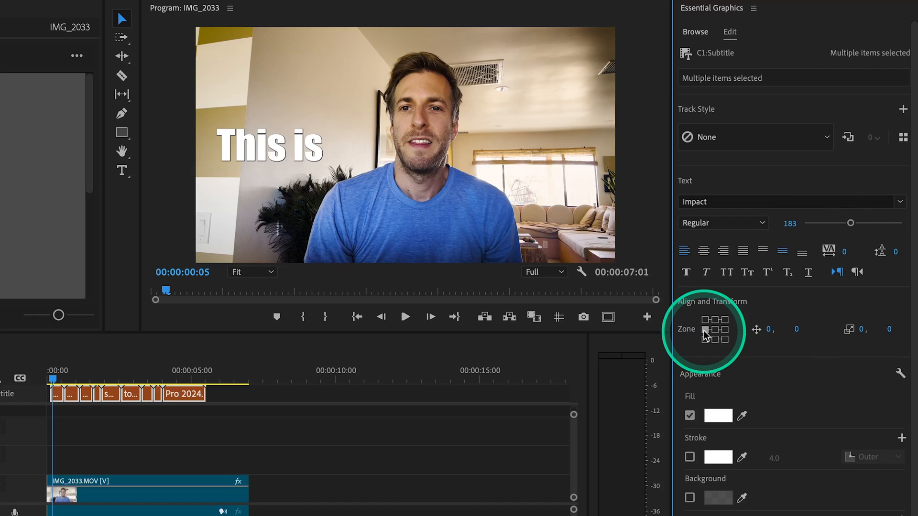
left_click(715, 340)
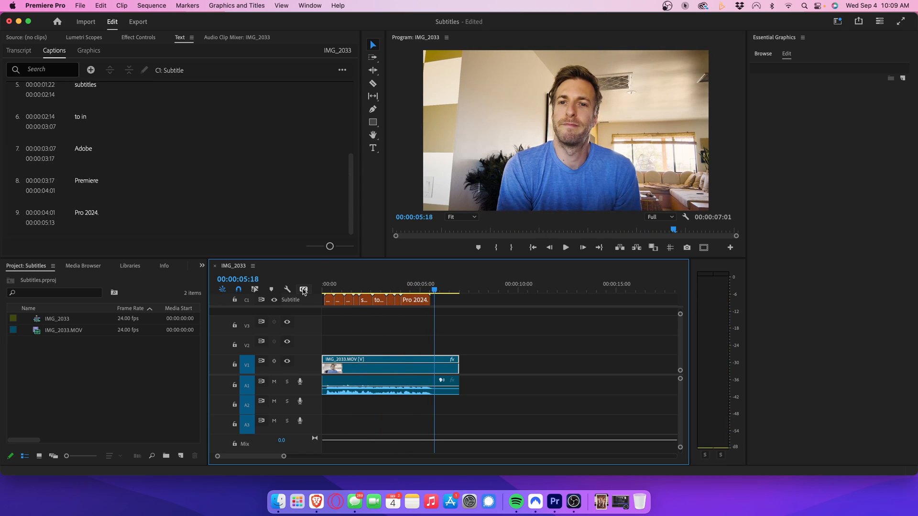
Edit caption 2 to remove its trailing period so it reads 'the video'.
left_click(328, 284)
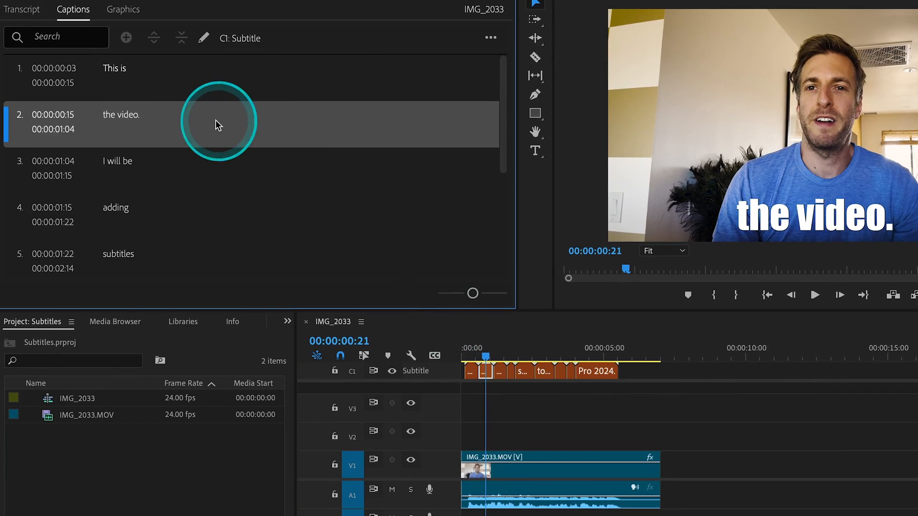
double_click(216, 123)
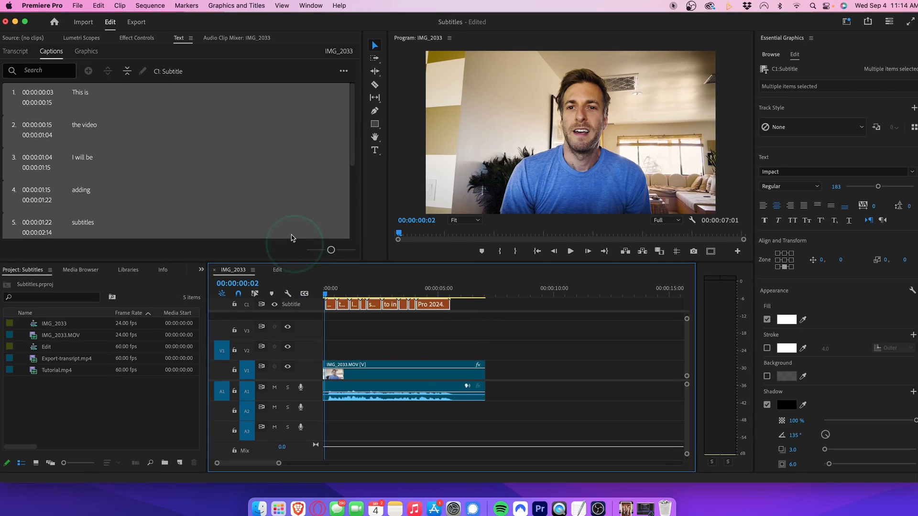
Upgrade the selected captions to graphics via Graphics and Titles > Upgrade Caption to Graphic.
left_click(237, 5)
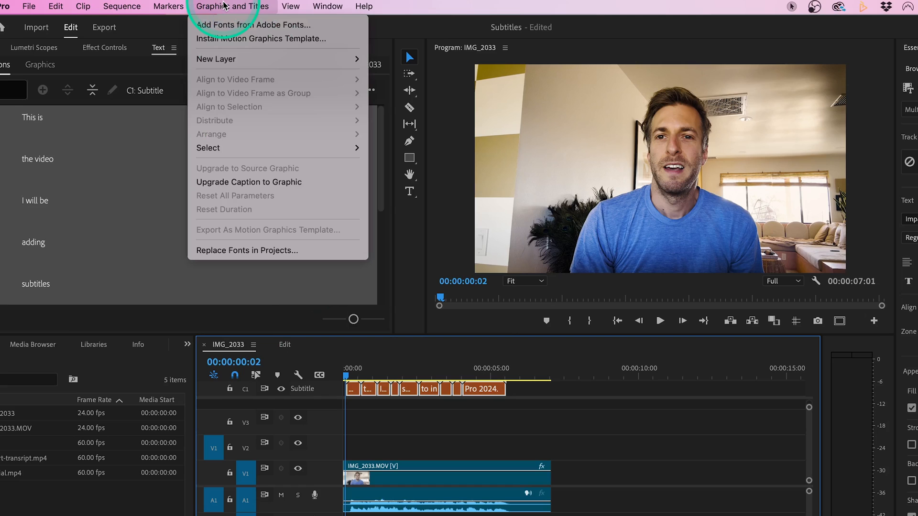
mouse_move(320, 182)
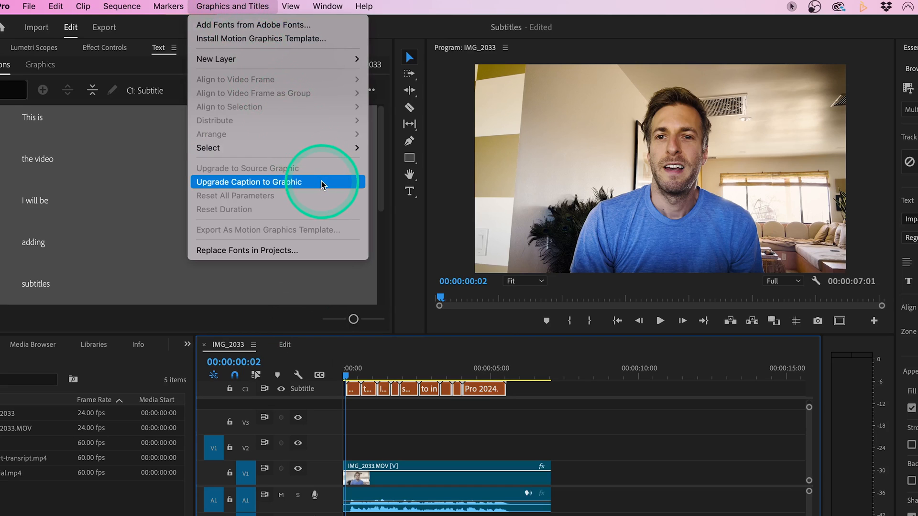
left_click(249, 182)
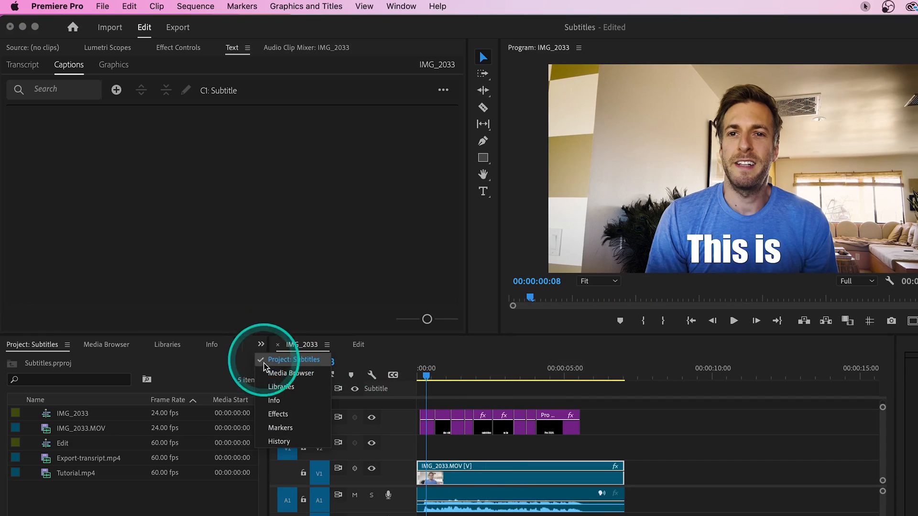
Search the Effects panel for 'transform' and select the 'This is' graphic clip.
left_click(277, 414)
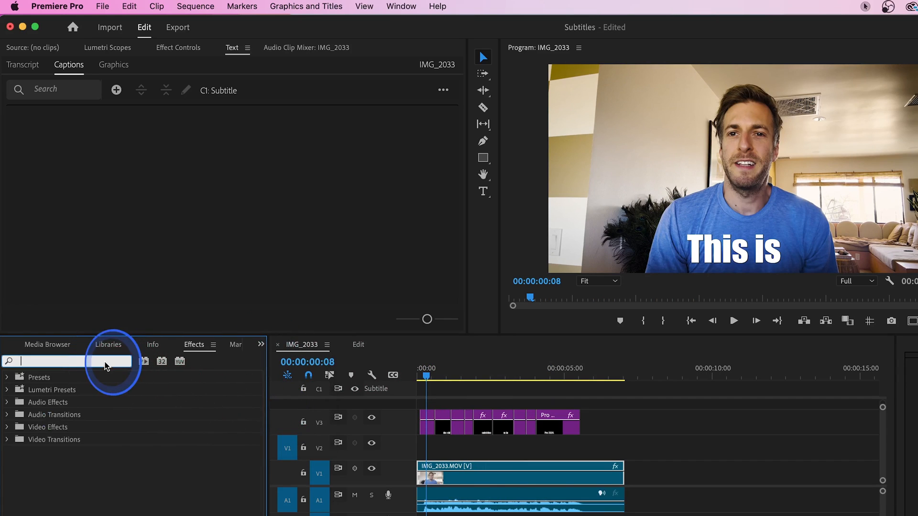
type("transfo")
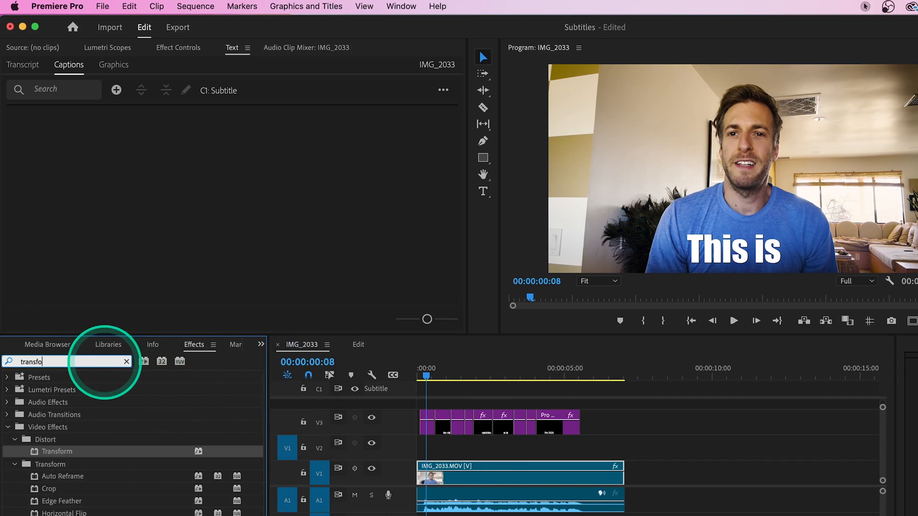
type("rm")
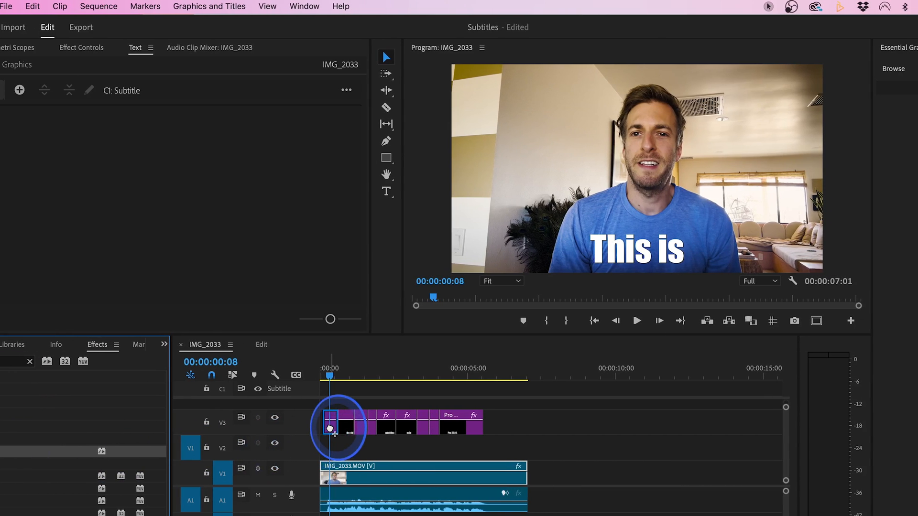
left_click(329, 426)
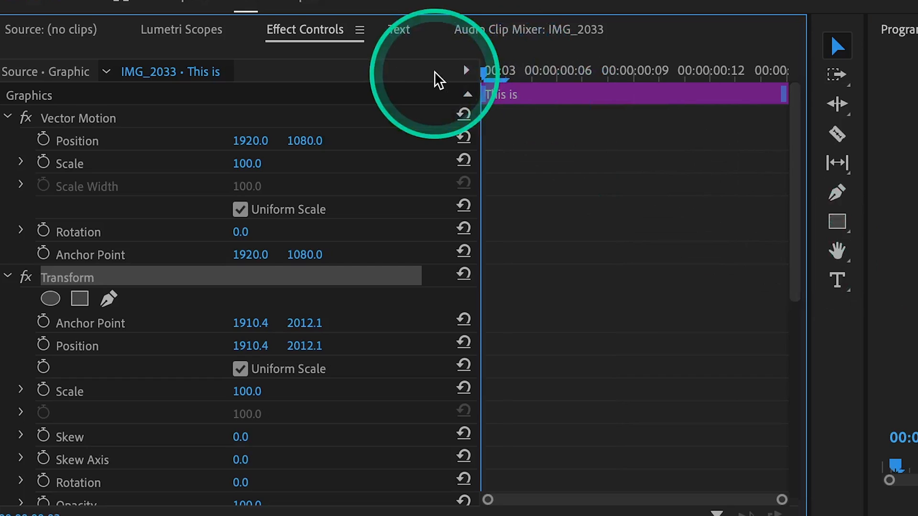
Keyframe the 'This is' Transform scale from 0 to 100 and ease in the keyframe.
left_click(555, 70)
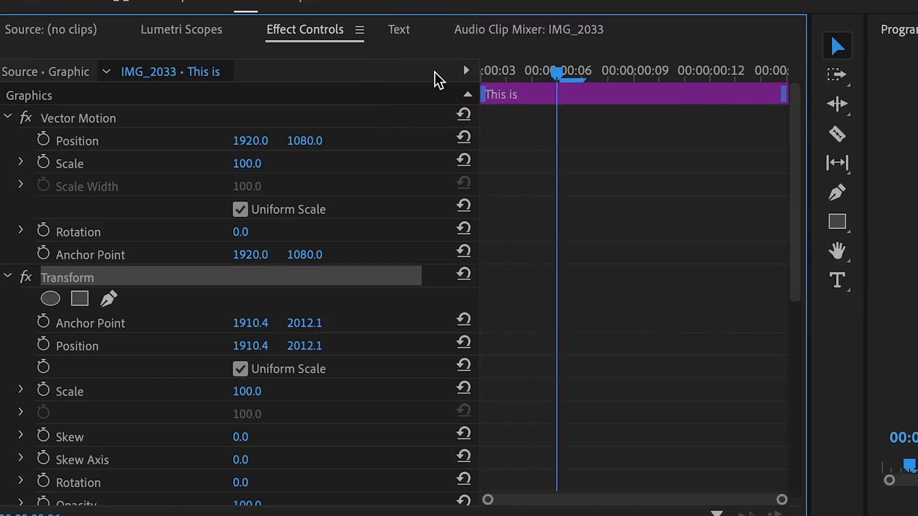
left_click(582, 72)
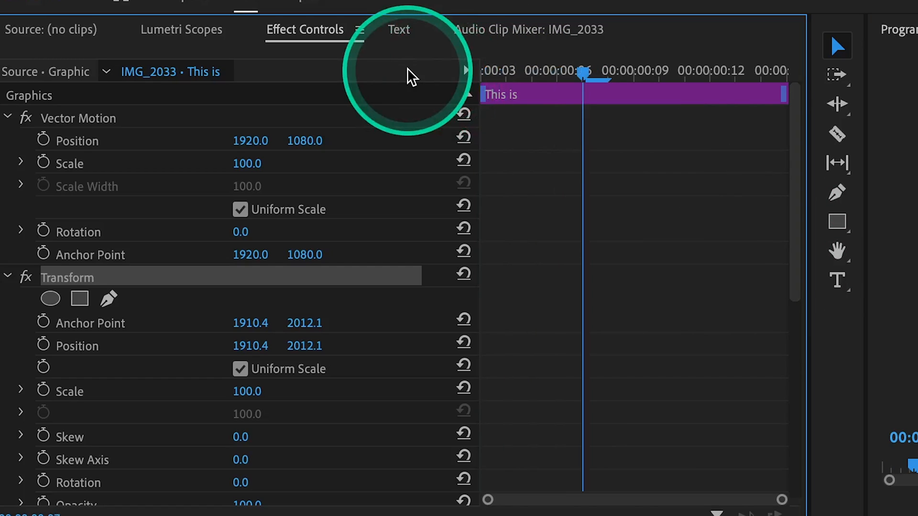
left_click(43, 391)
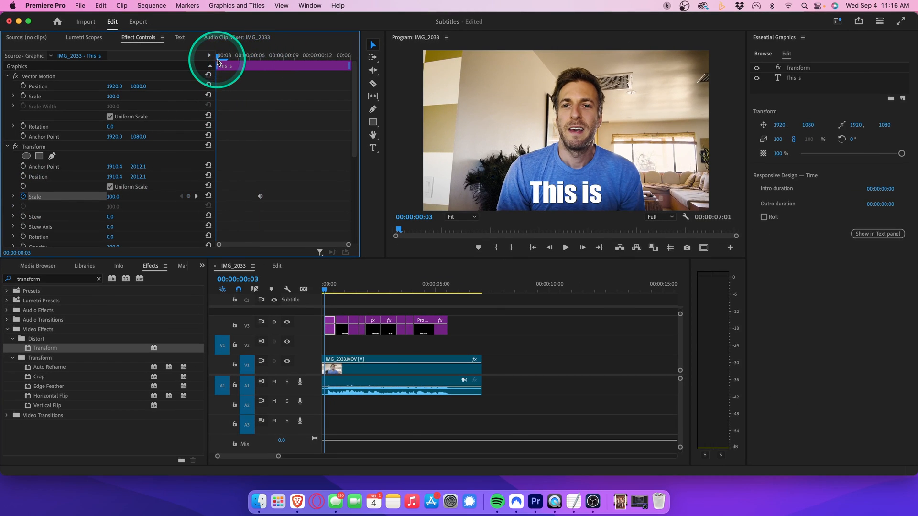
double_click(114, 196)
type("0")
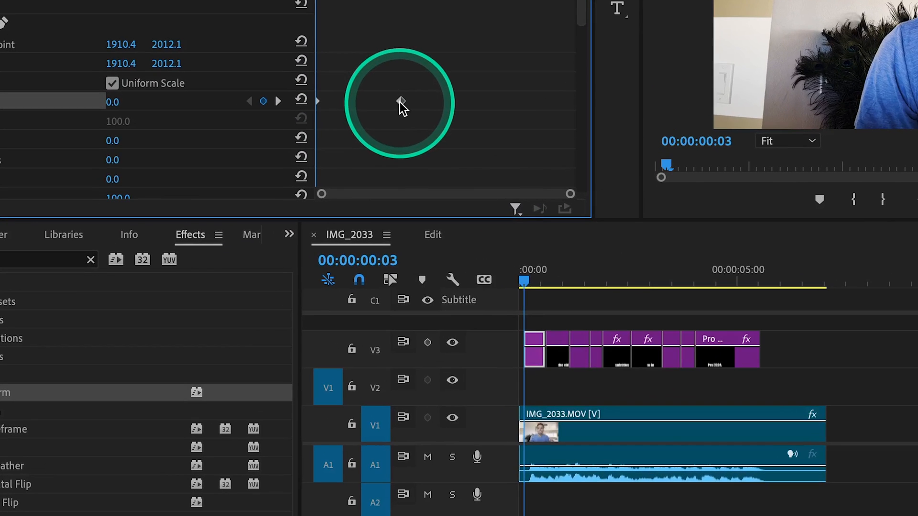
right_click(401, 101)
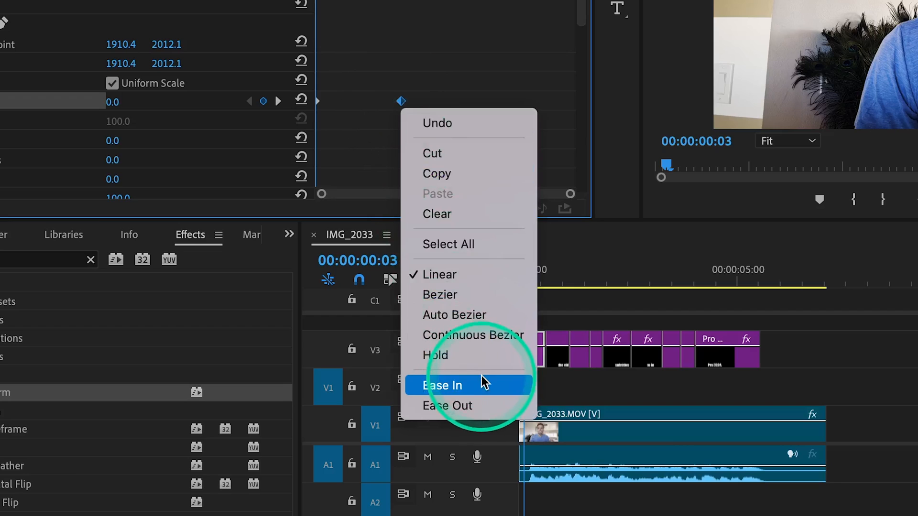
left_click(443, 385)
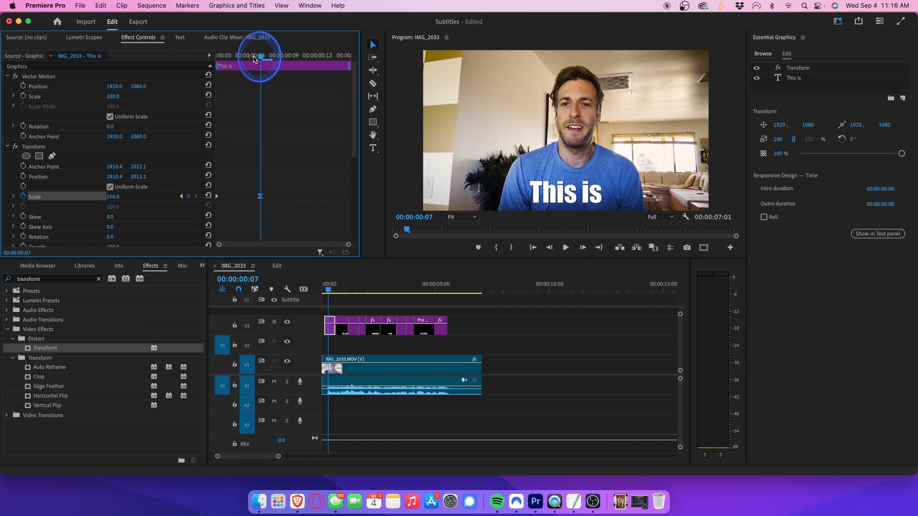
left_click_drag(260, 56, 226, 55)
type("-1")
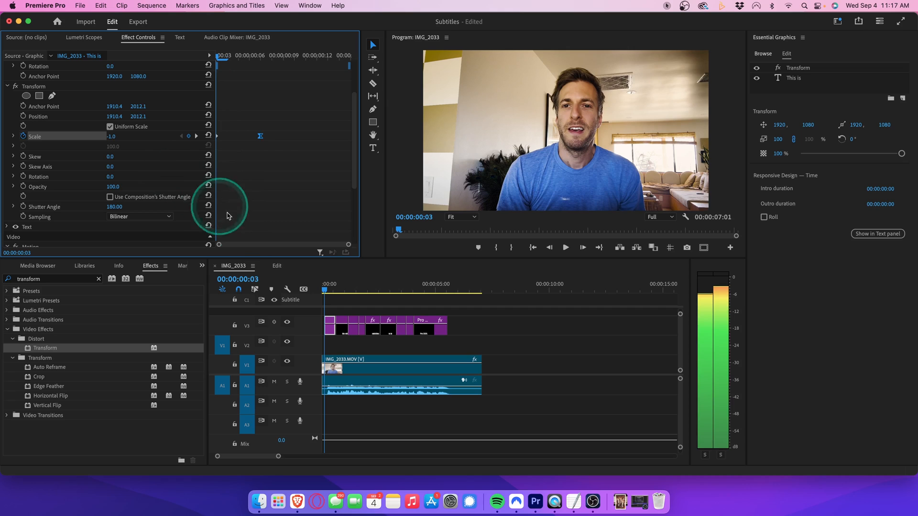
left_click(401, 364)
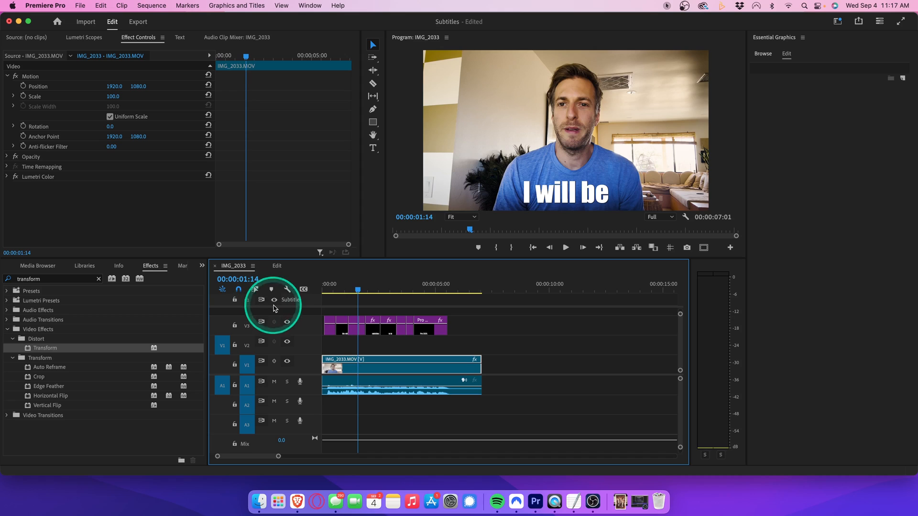
Copy the first subtitle graphic and paste its Transform scale attributes onto the remaining V3 graphics.
left_click(329, 321)
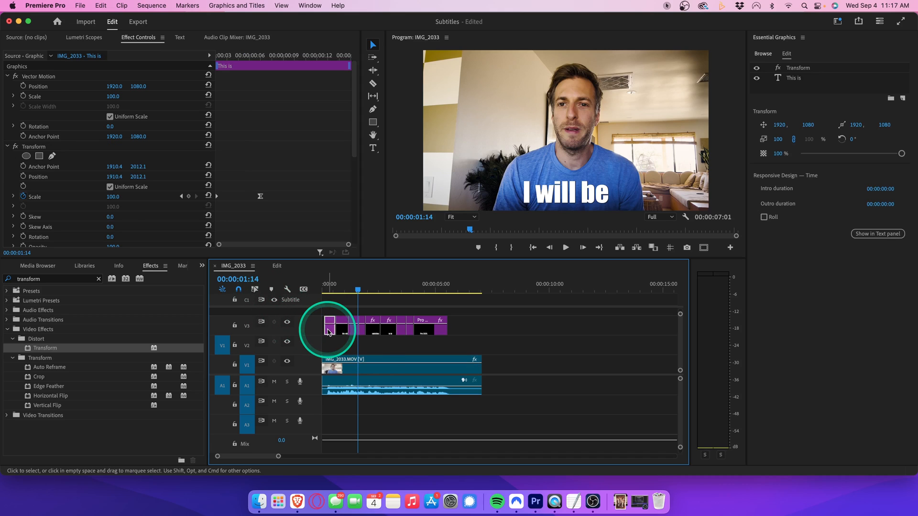
right_click(33, 146)
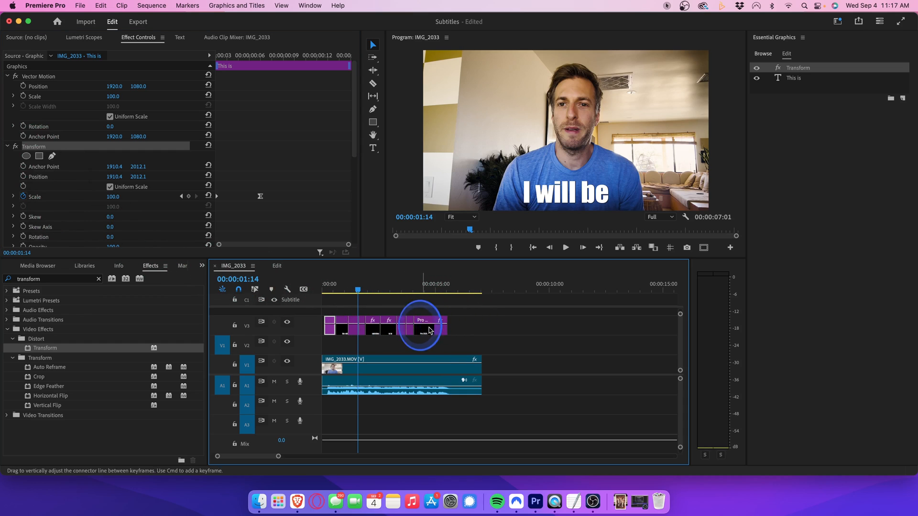
left_click(342, 321)
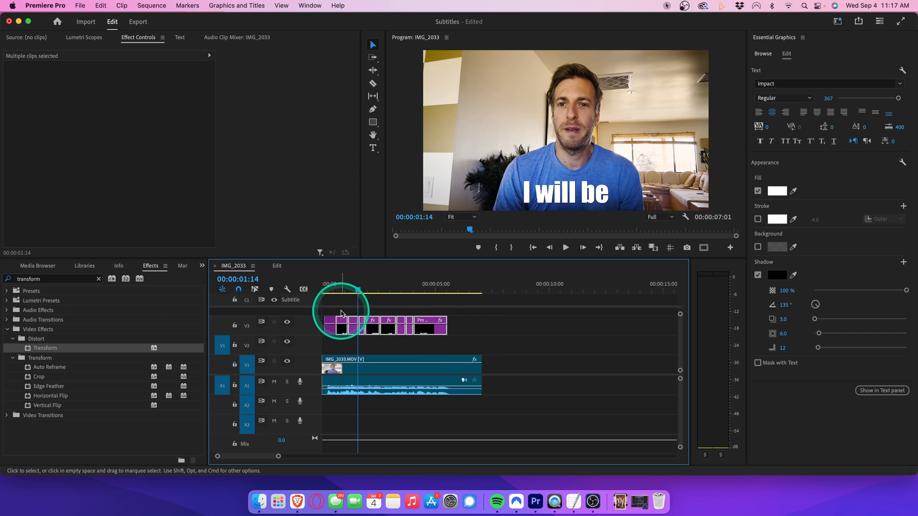
left_click(326, 286)
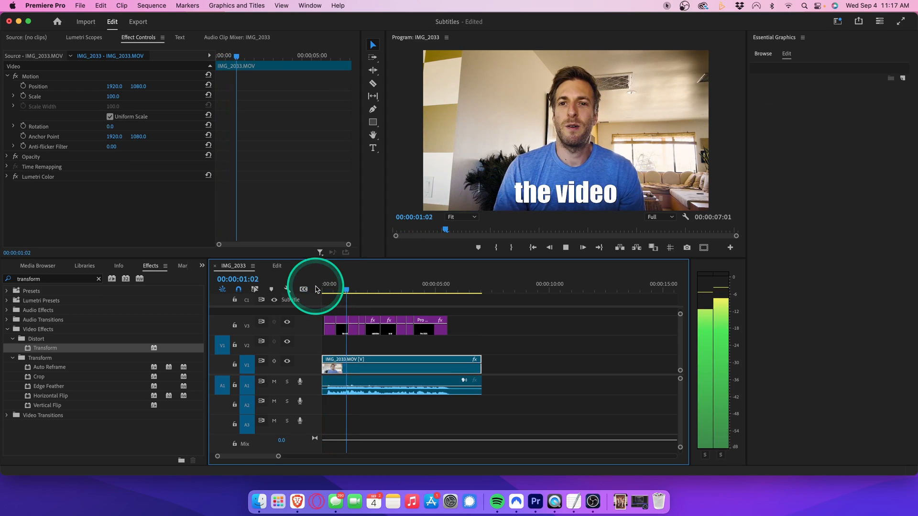
left_click(180, 36)
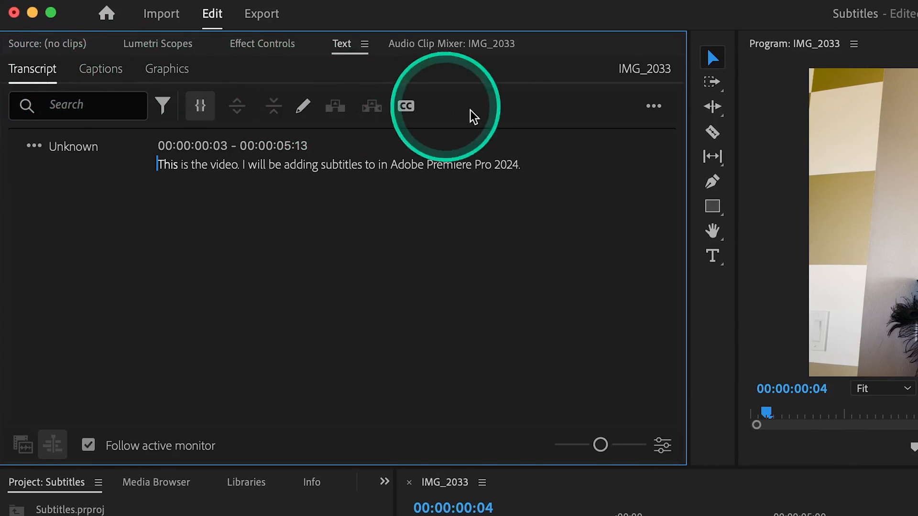
Export the transcript via the Transcript tab's ••• menu, Export > Export transcript.
left_click(654, 106)
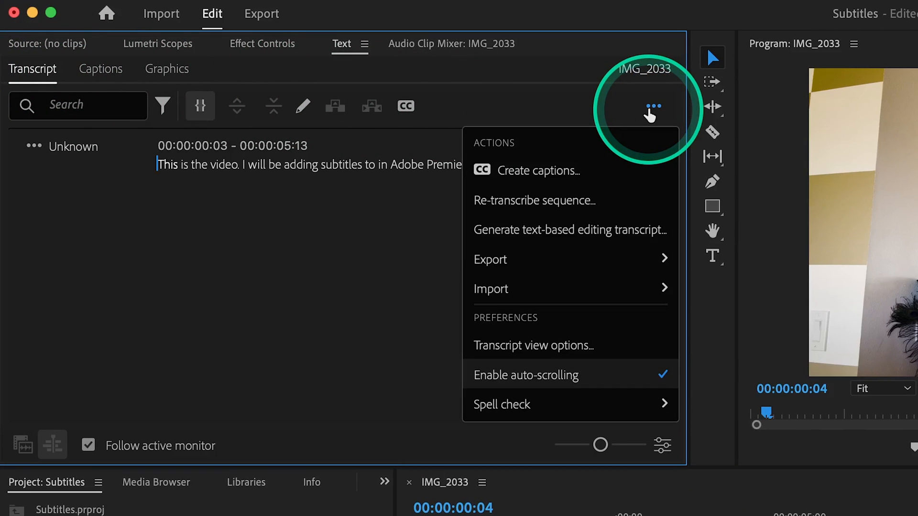
left_click(491, 259)
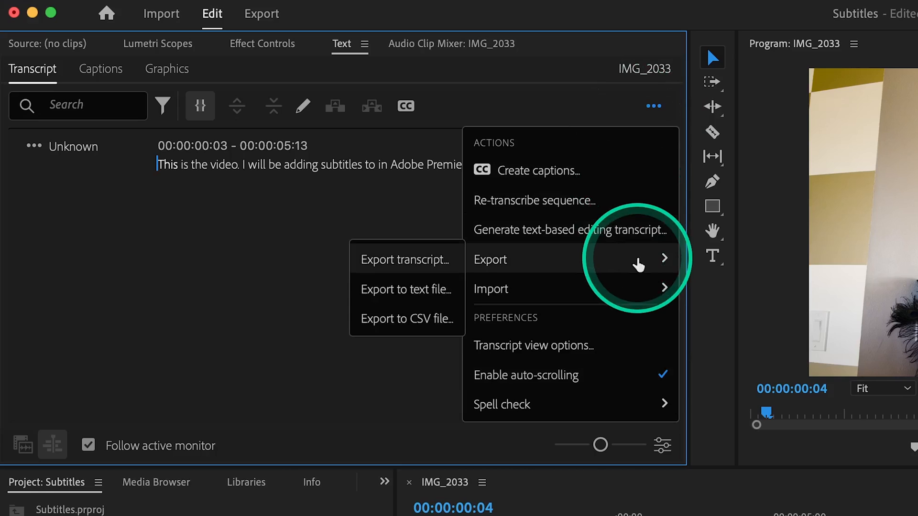
mouse_move(420, 266)
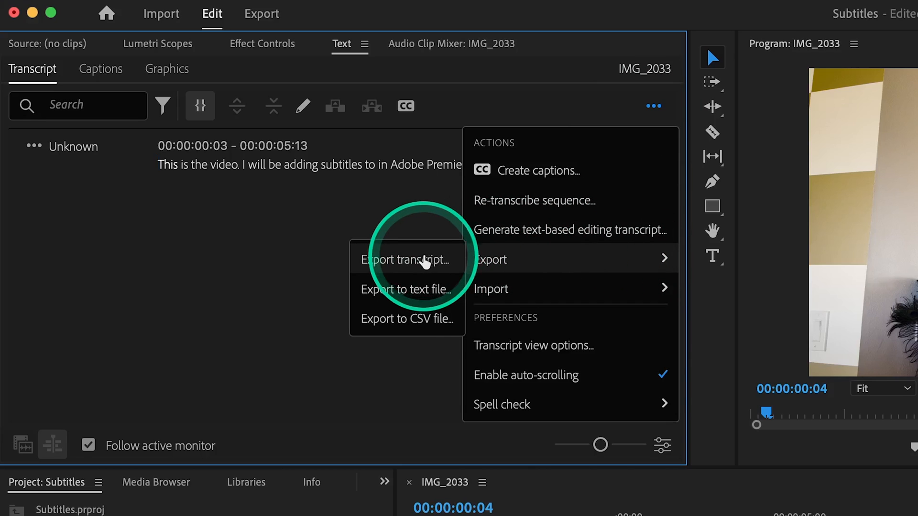
left_click(402, 259)
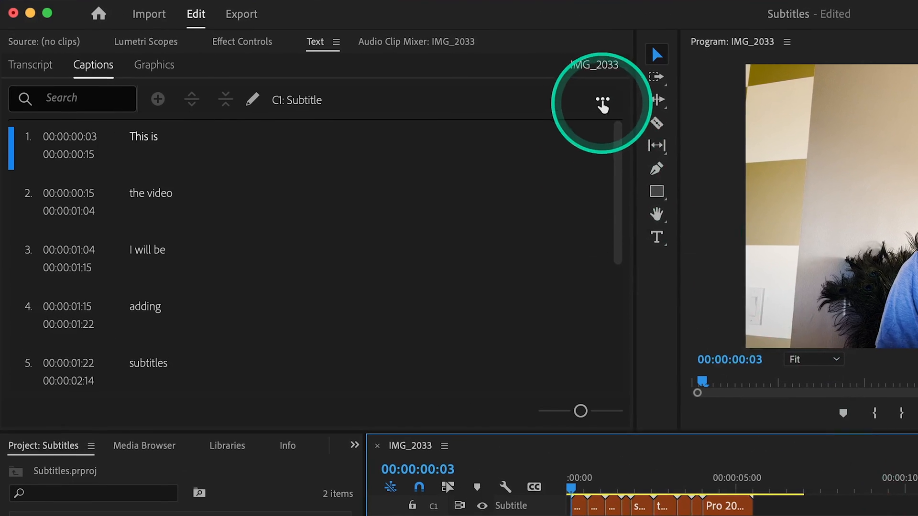
Open the Captions tab's ••• actions menu to reach the CSV export option.
left_click(602, 99)
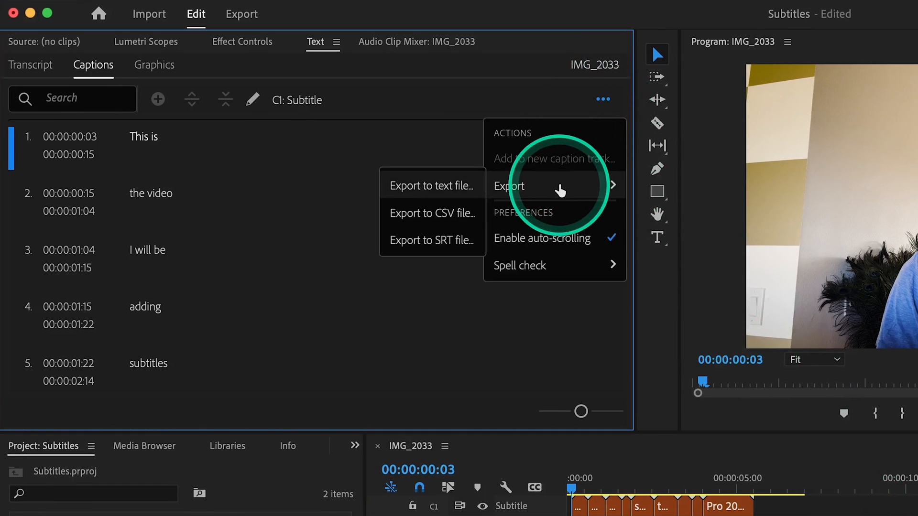
mouse_move(449, 220)
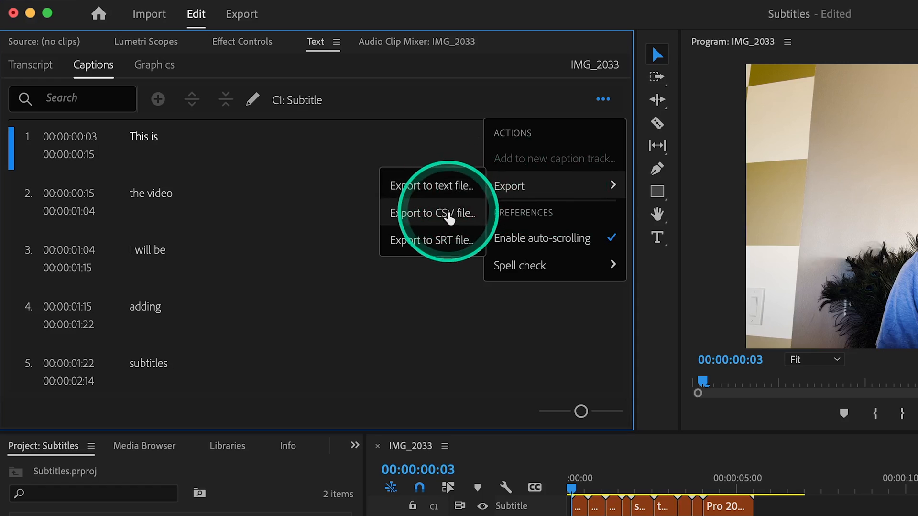